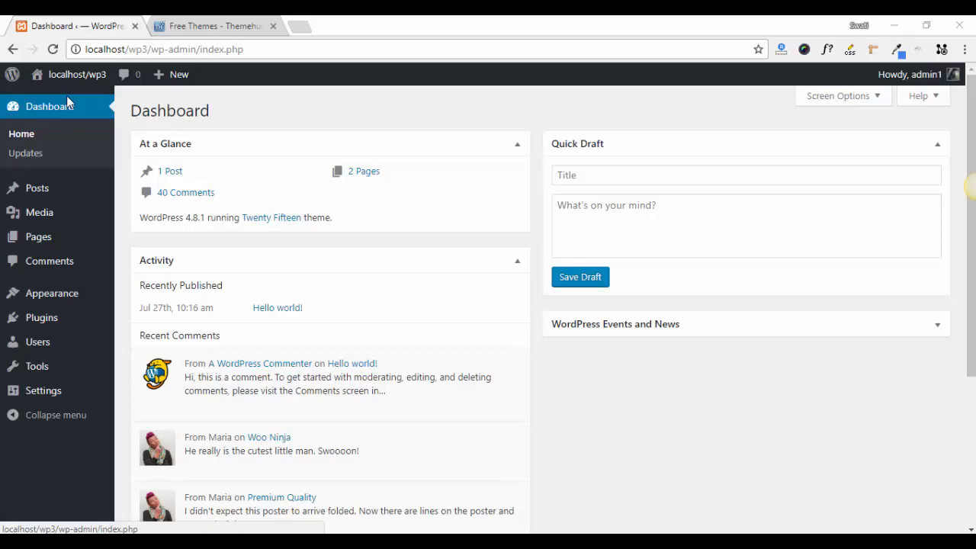
Download the free Shopline theme as shopline.zip from ThemeHunk, then return to the WordPress dashboard.
click(213, 24)
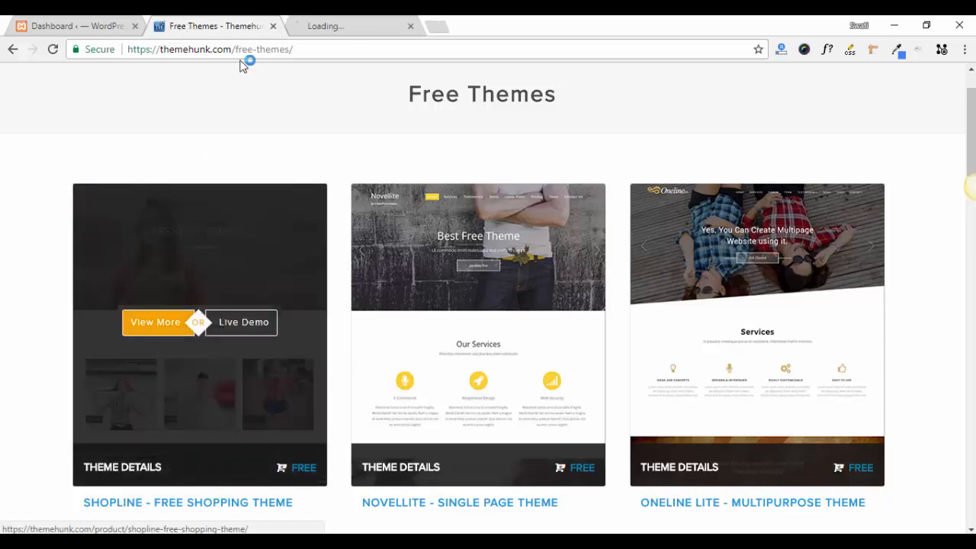
click(156, 322)
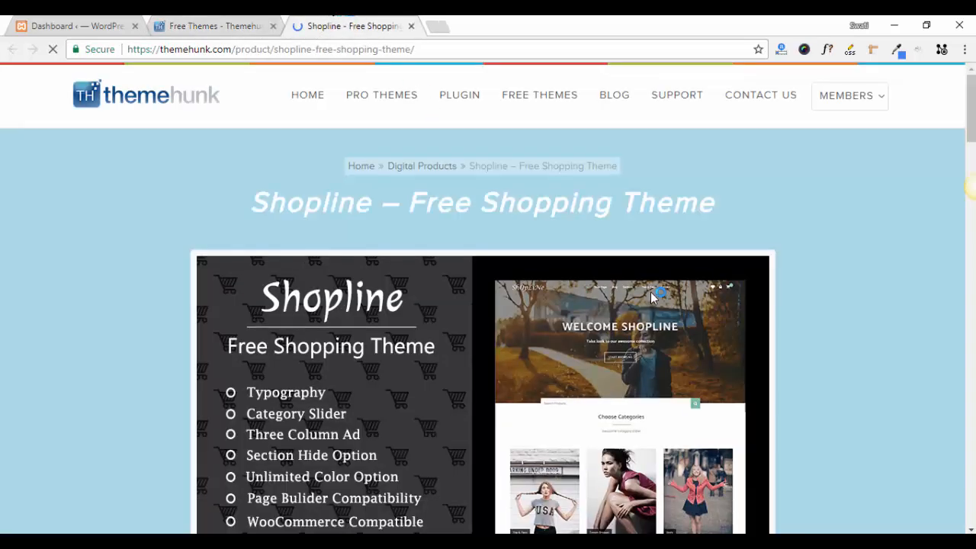
scroll(down, 3)
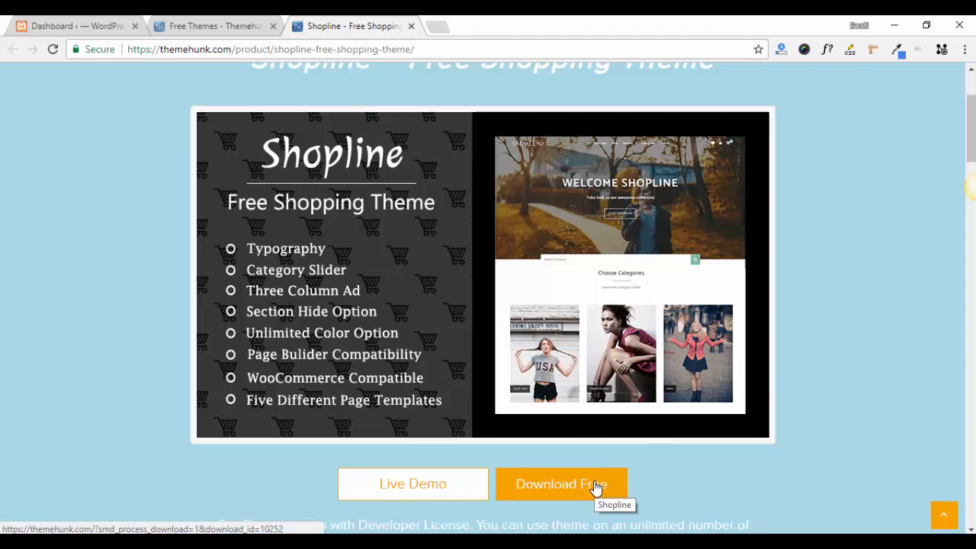
click(561, 483)
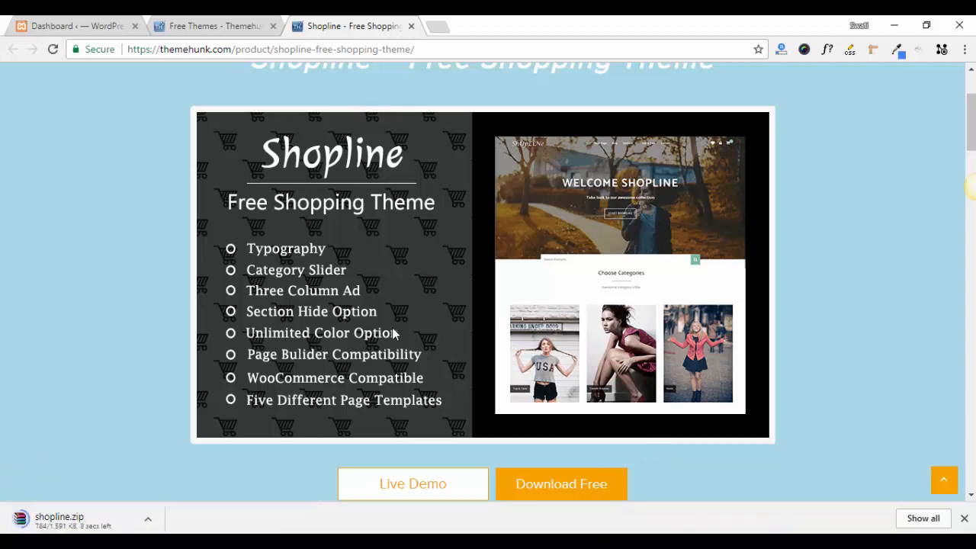
click(73, 24)
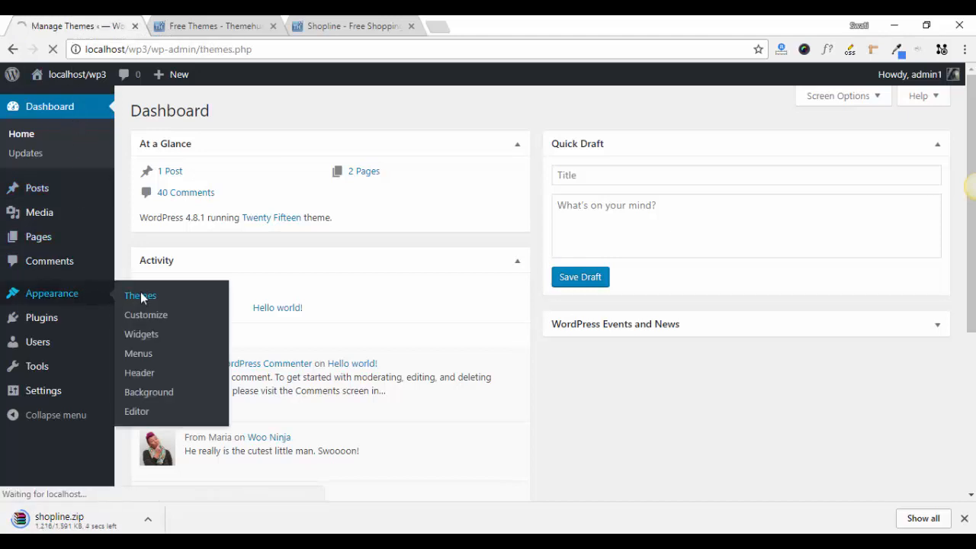
Upload shopline.zip from Downloads as a new theme and install it.
click(140, 296)
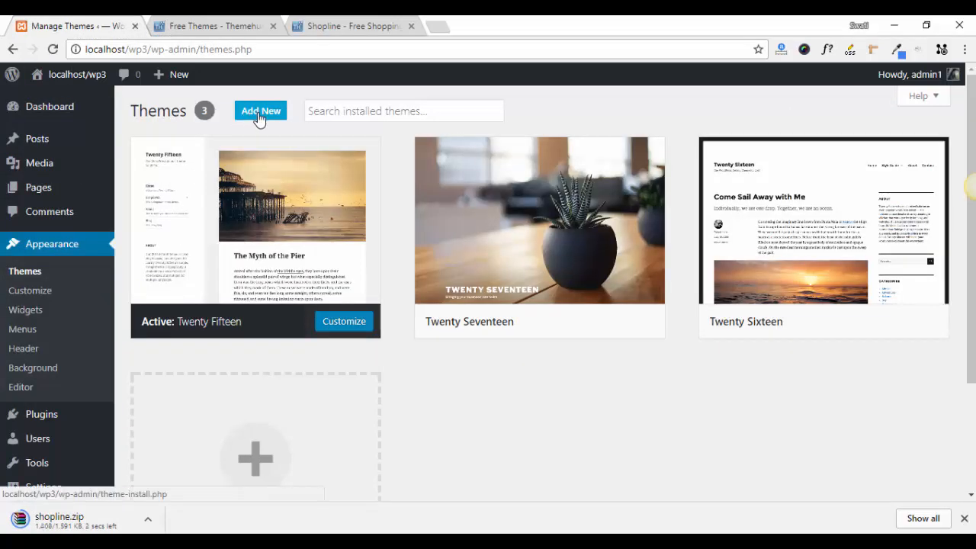
click(260, 110)
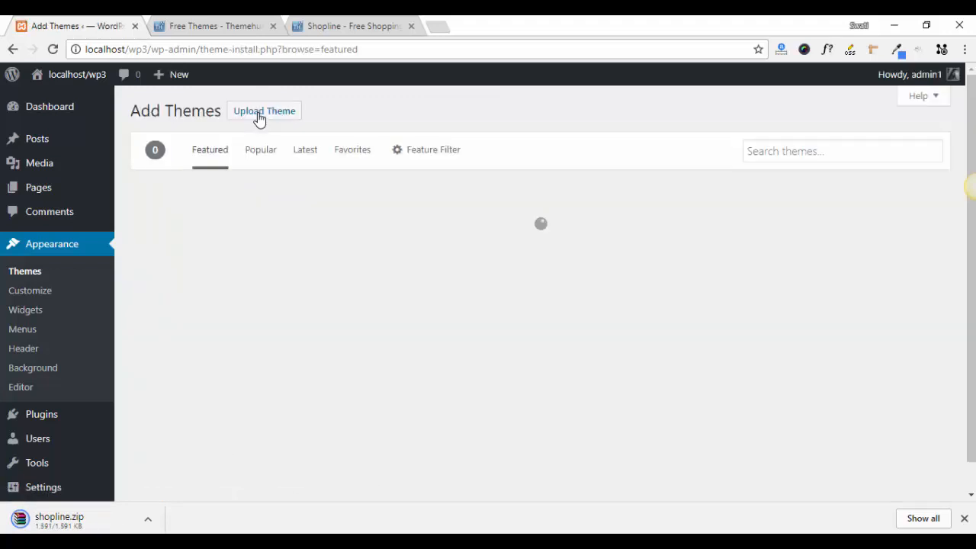
click(264, 110)
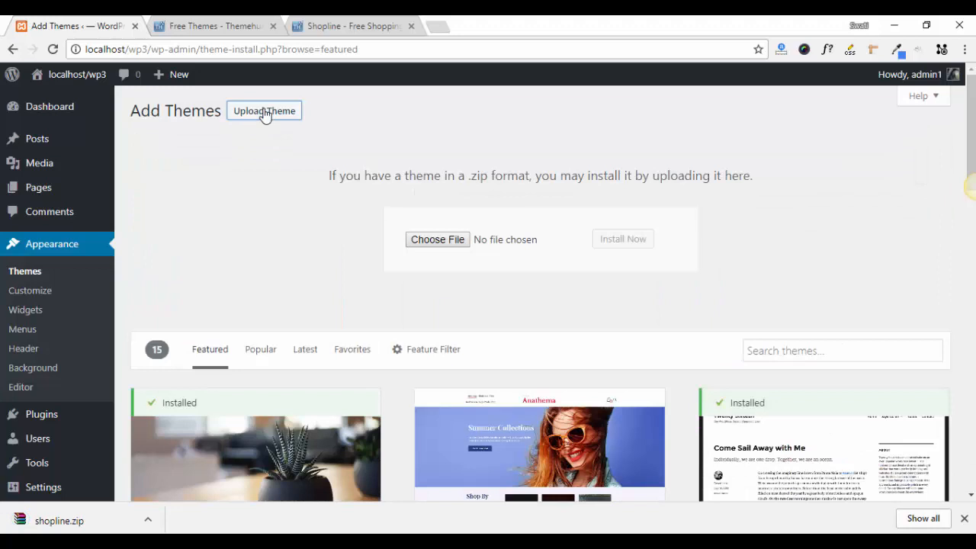
click(436, 238)
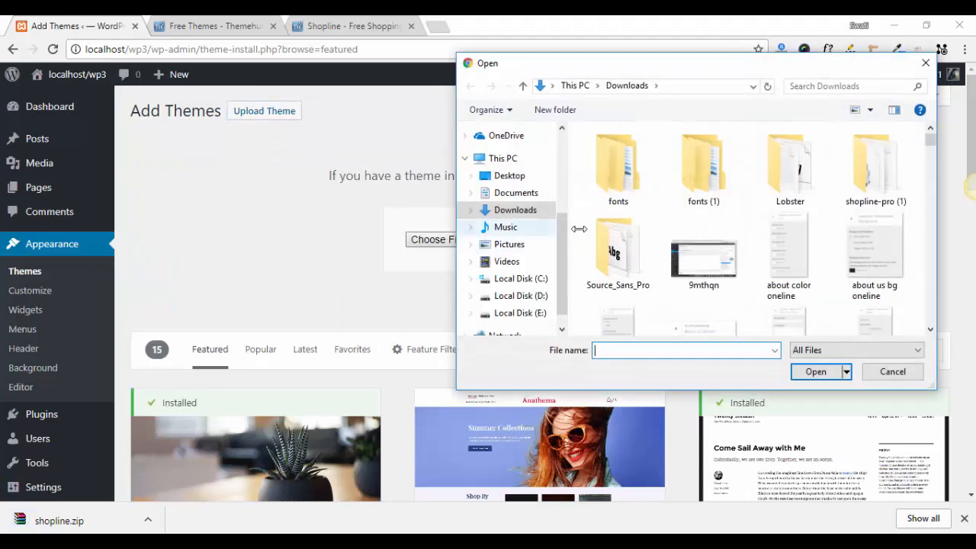
click(509, 175)
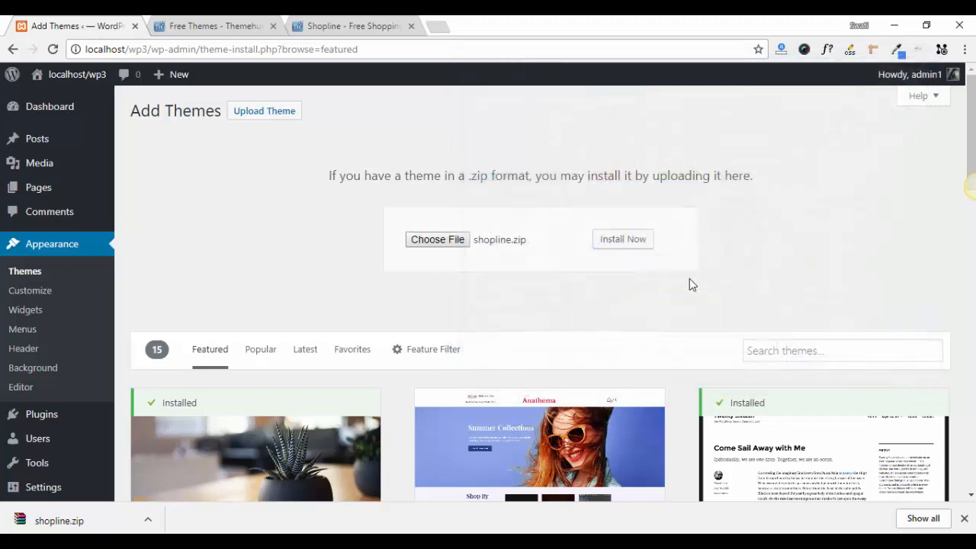
click(622, 238)
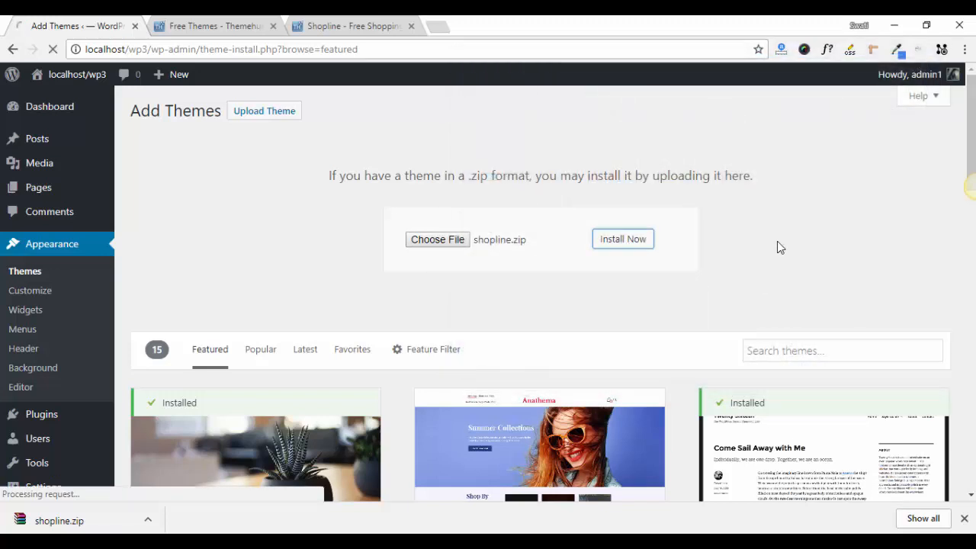
click(622, 238)
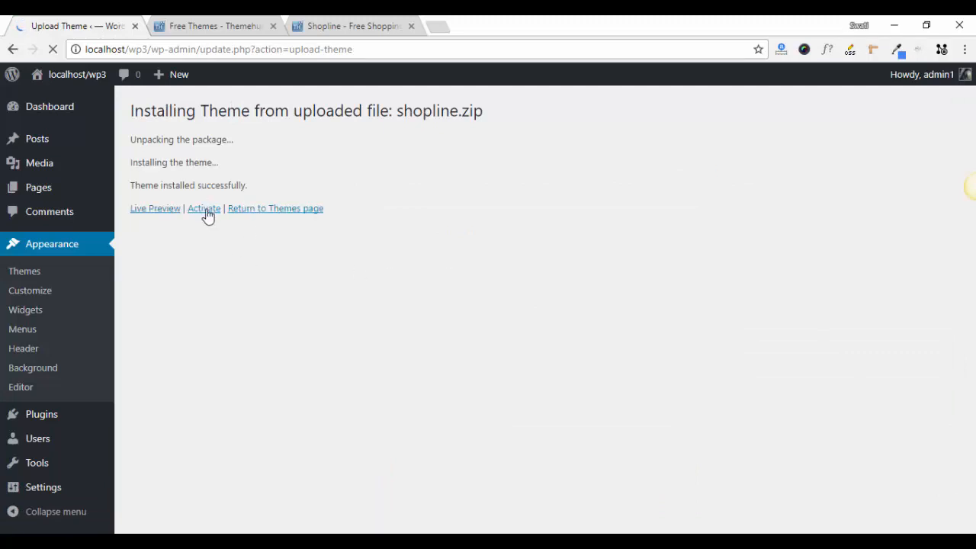
Activate the newly installed Shopline theme as the site's active theme.
click(205, 207)
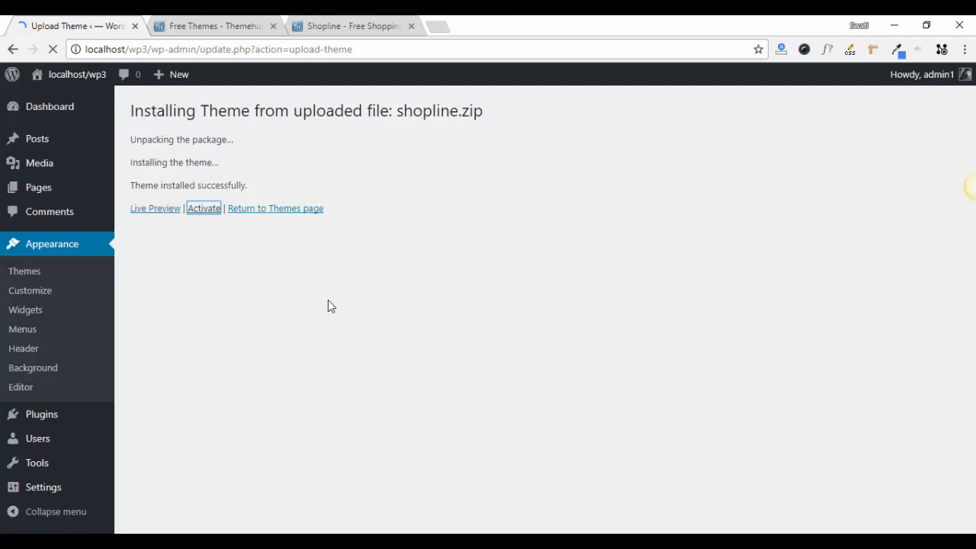
click(205, 208)
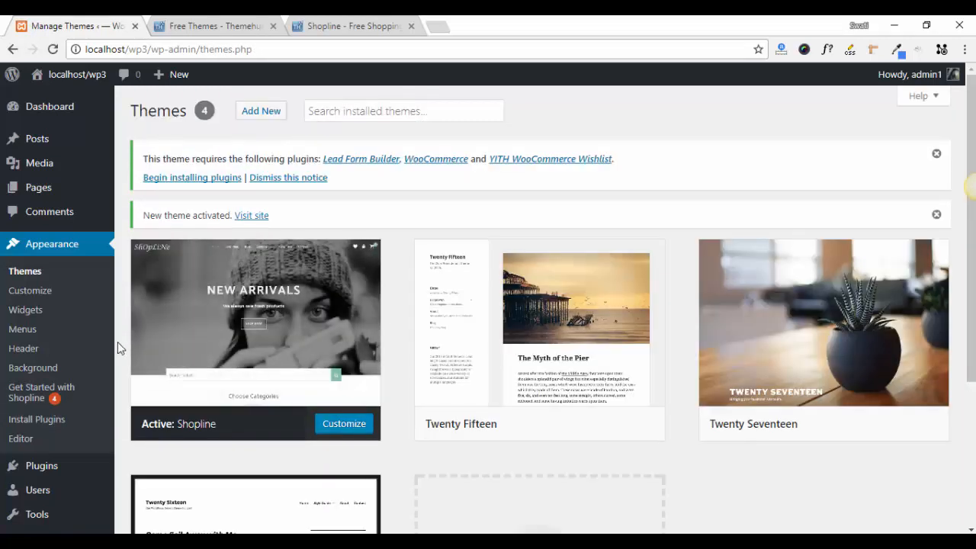
scroll(down, 3)
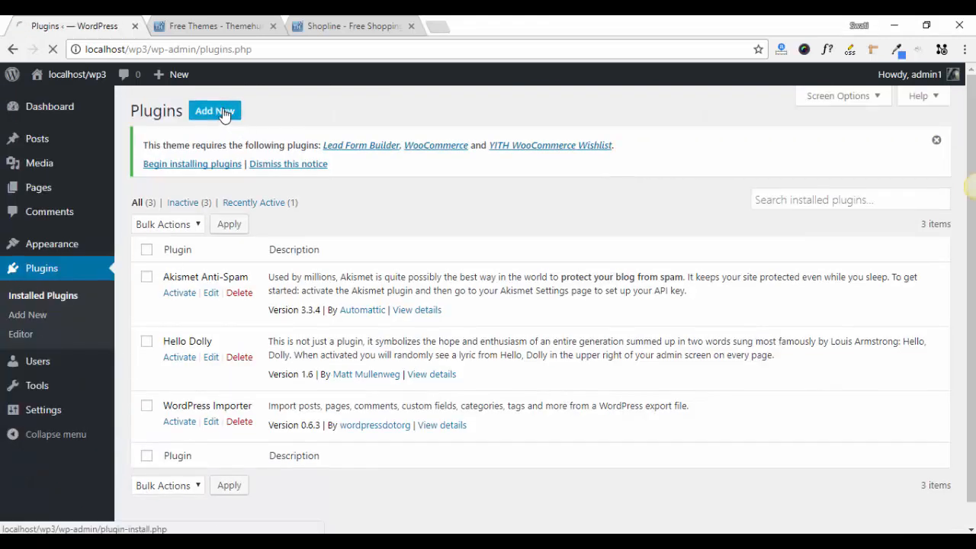
Search the plugin directory for 'themehunk customizer' and install ThemeHunk Customizer.
click(213, 110)
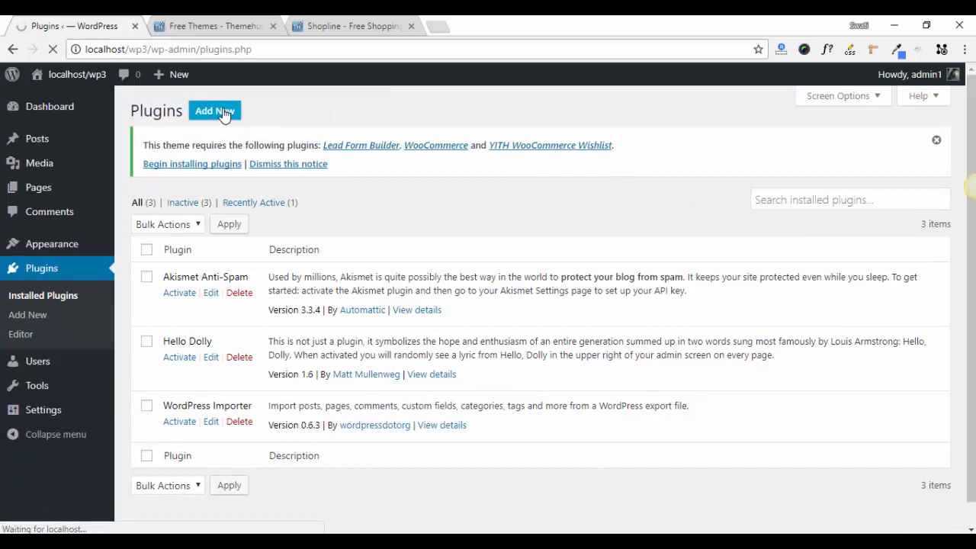
click(213, 110)
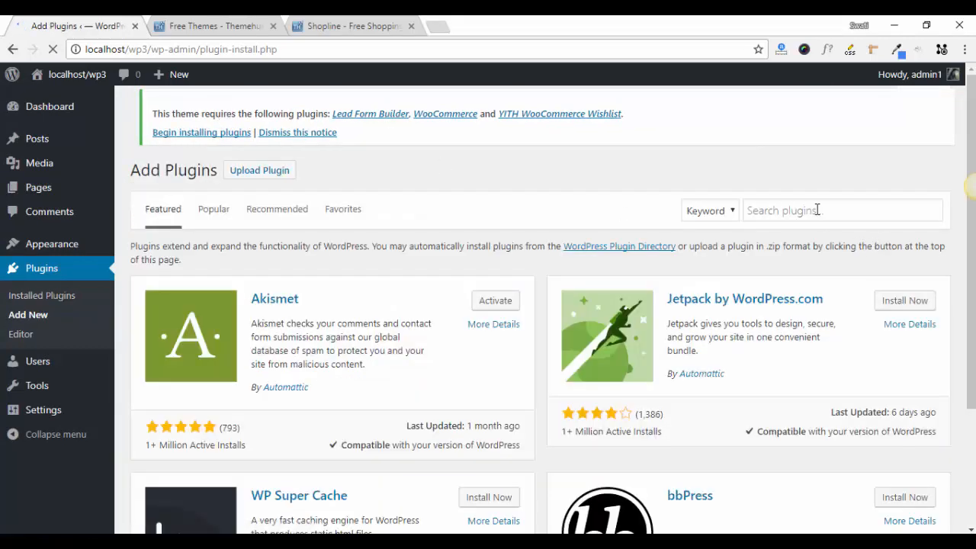
text(themehunk customizer)
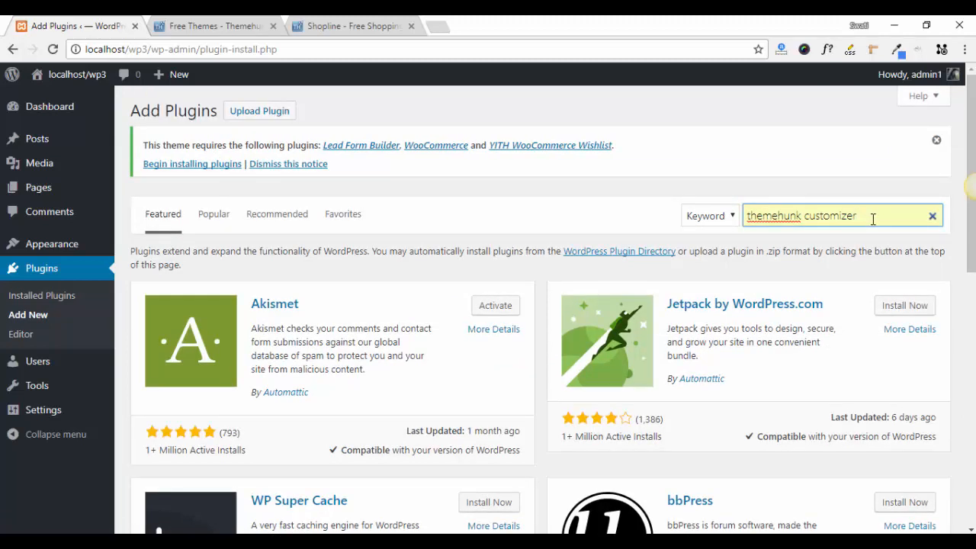
key(Enter)
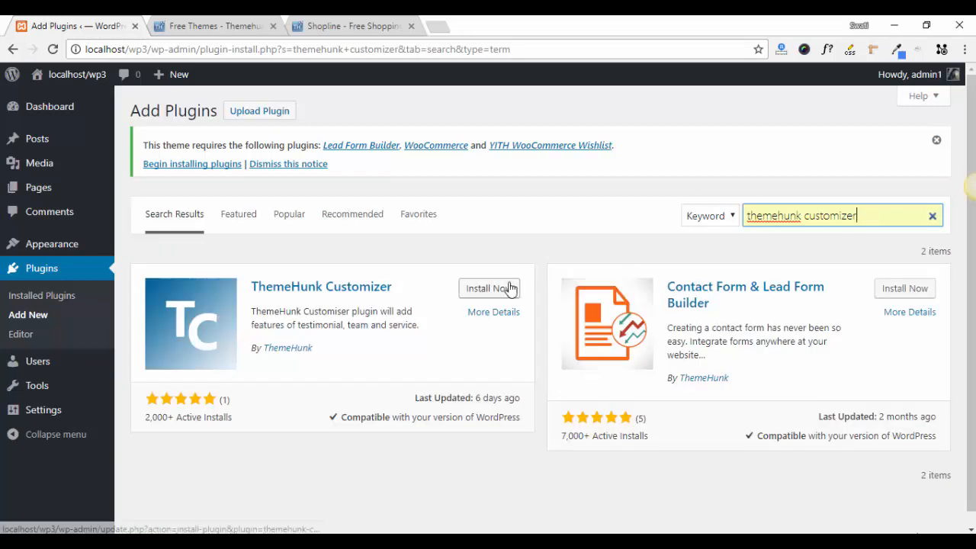
click(488, 288)
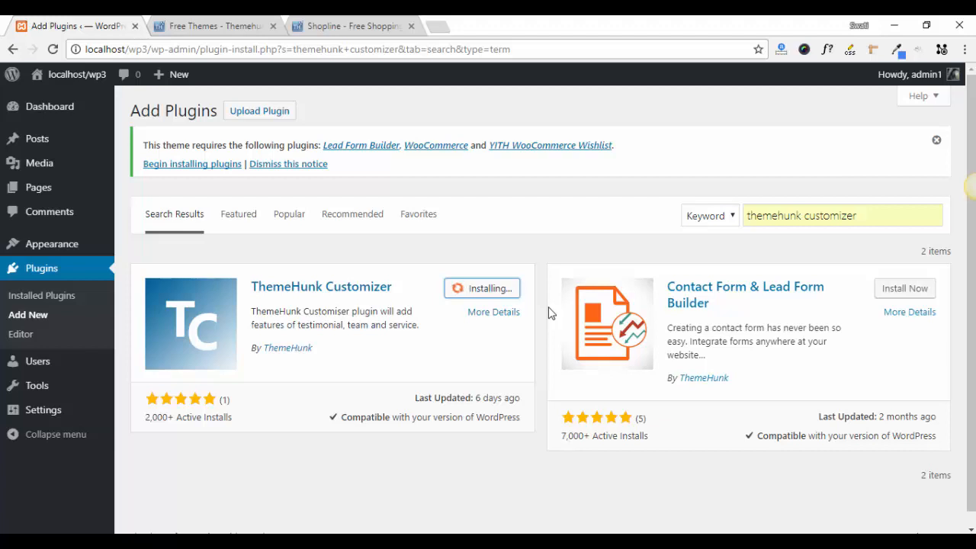
mouse_move(360, 145)
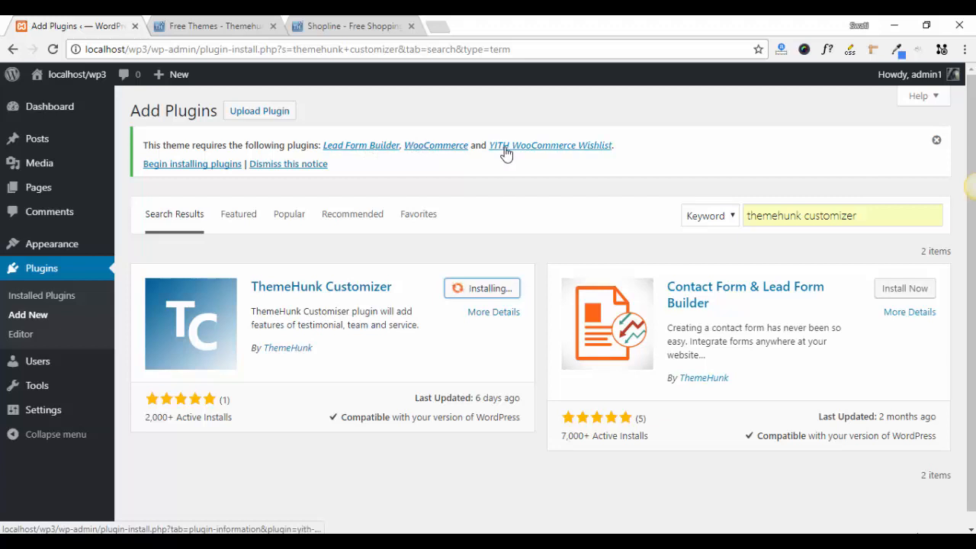
mouse_move(551, 226)
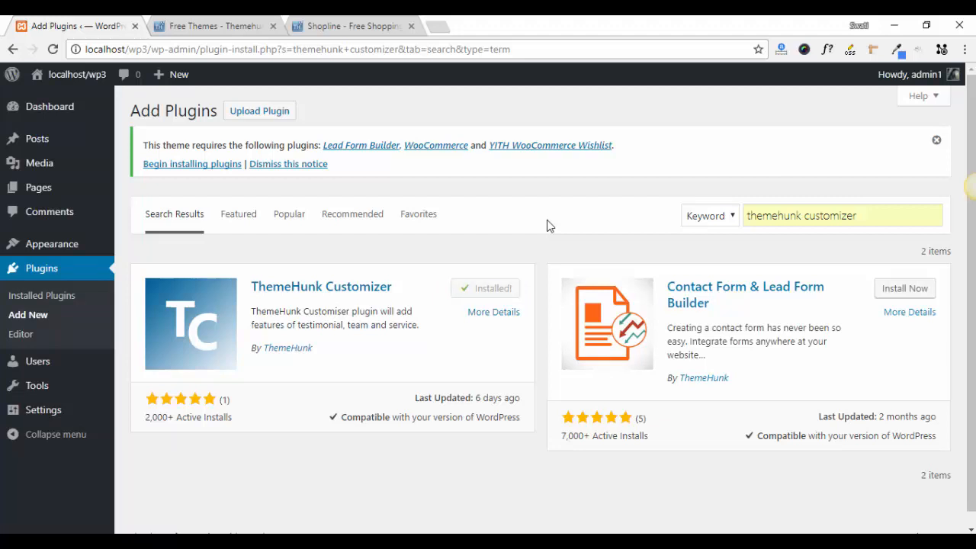
Activate the ThemeHunk Customizer plugin so it shows as active.
click(485, 289)
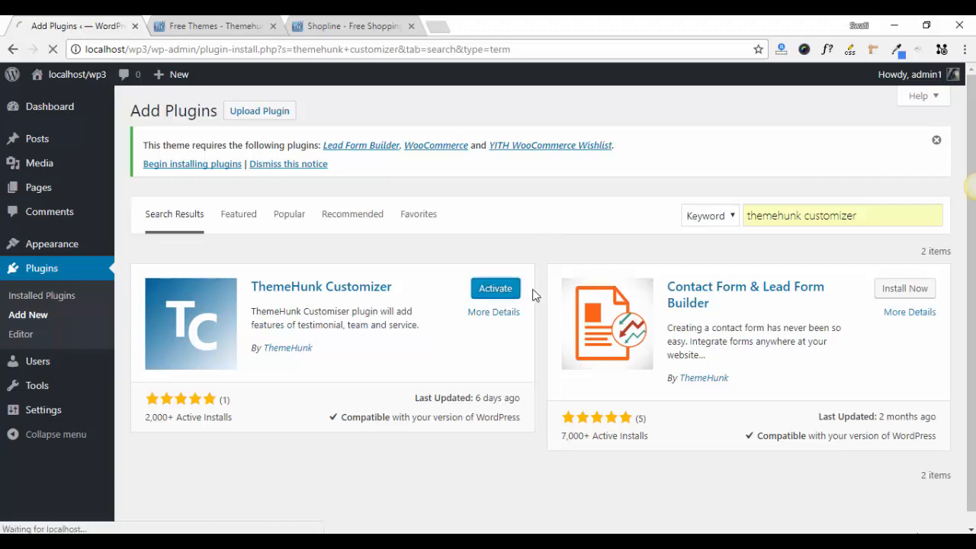
click(494, 288)
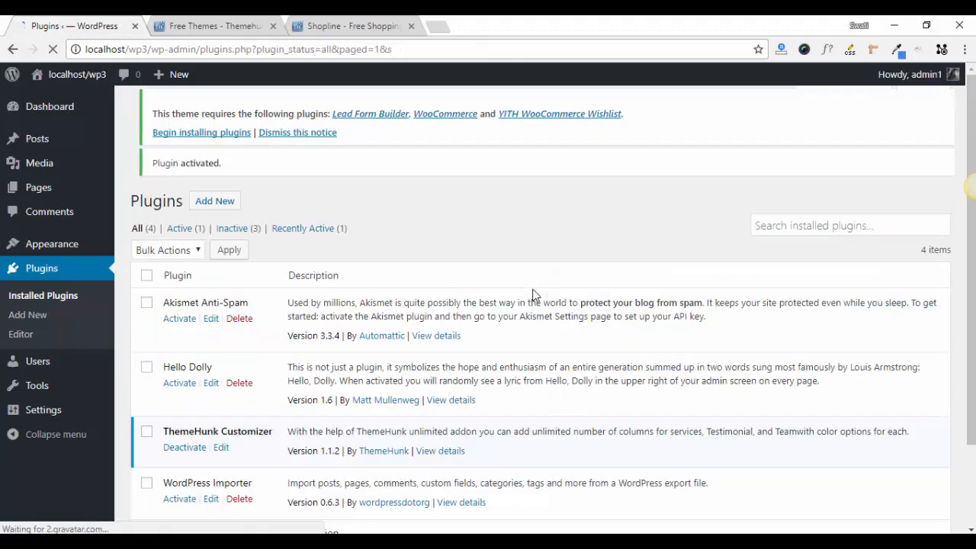